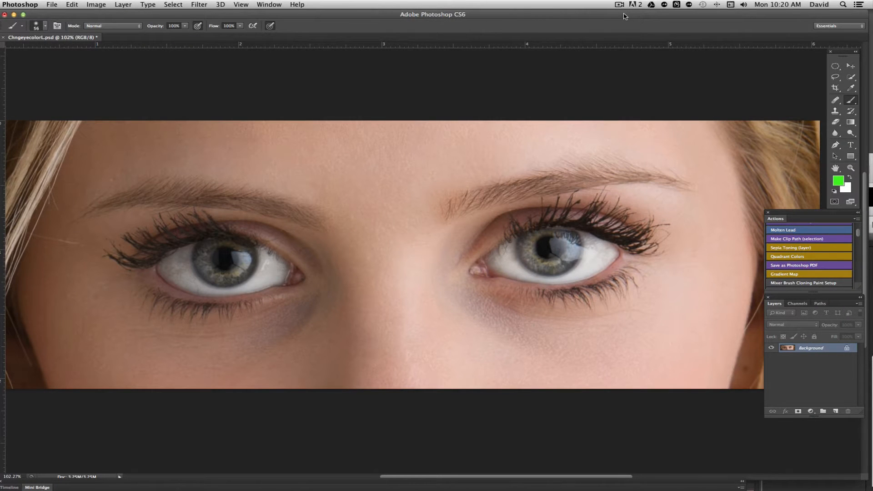
pyautogui.moveTo(571, 240)
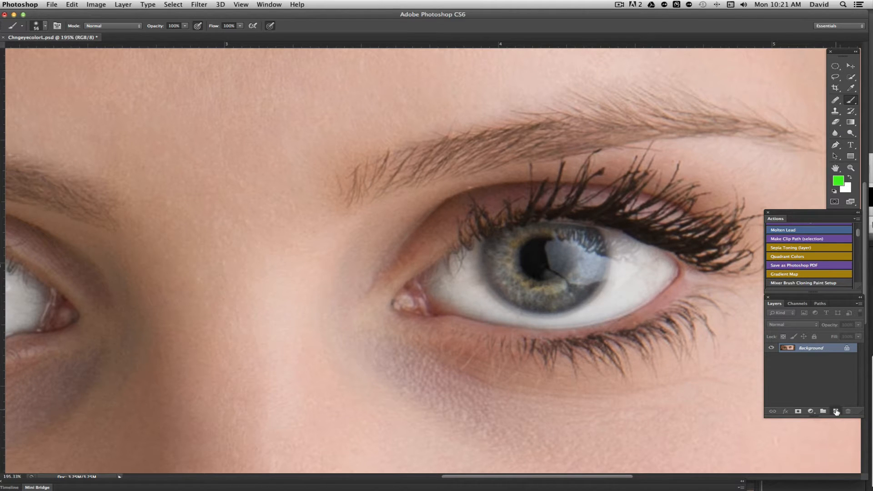
# Add a new blank layer above the photo and bring up the foreground colour chooser
pyautogui.click(836, 411)
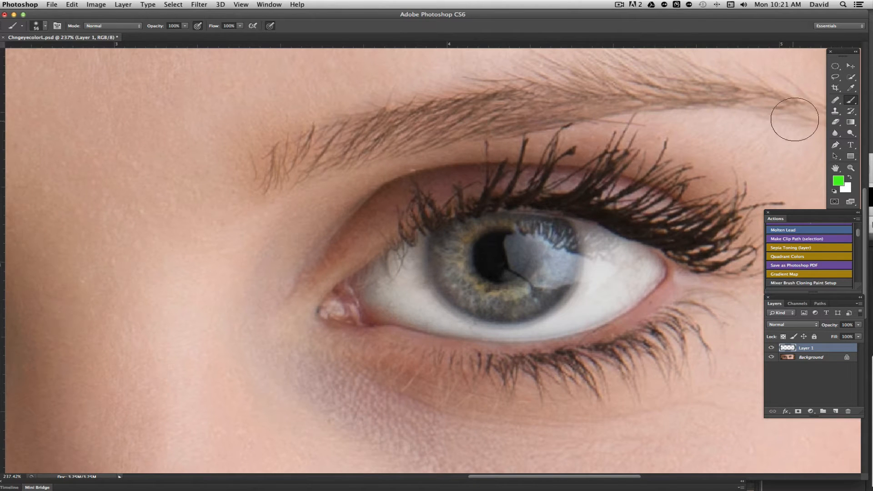
pyautogui.moveTo(808, 142)
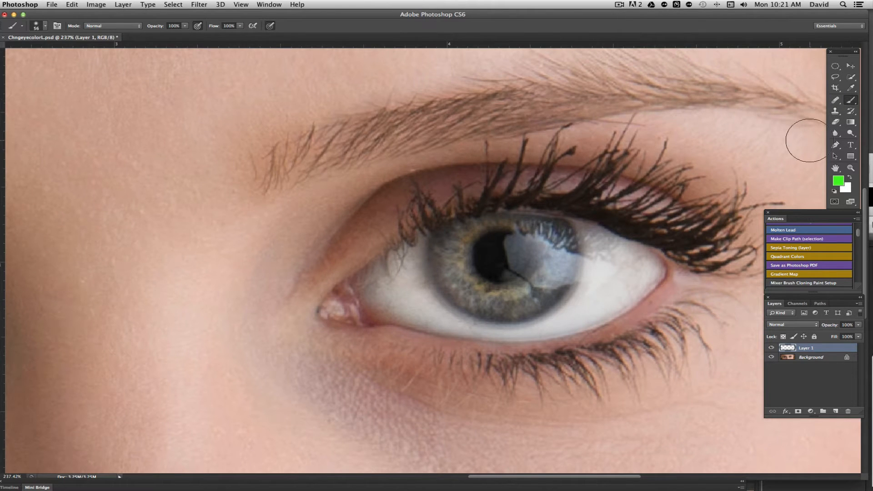
pyautogui.moveTo(746, 219)
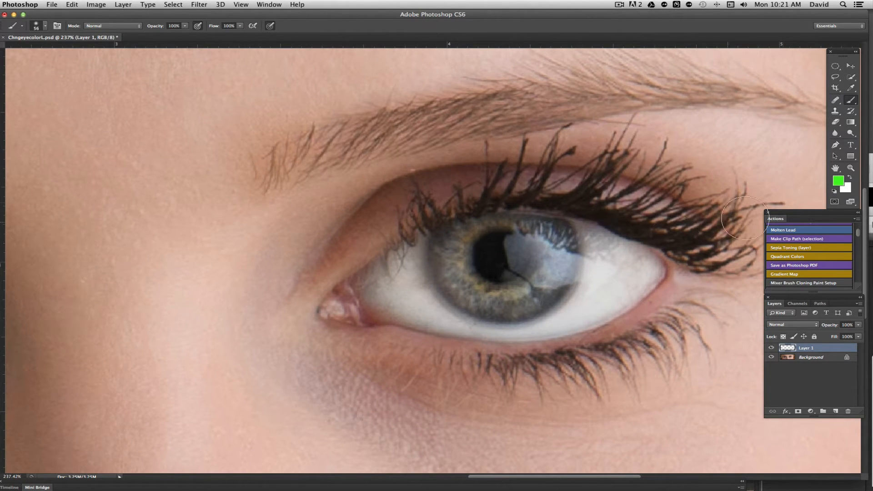
pyautogui.click(842, 180)
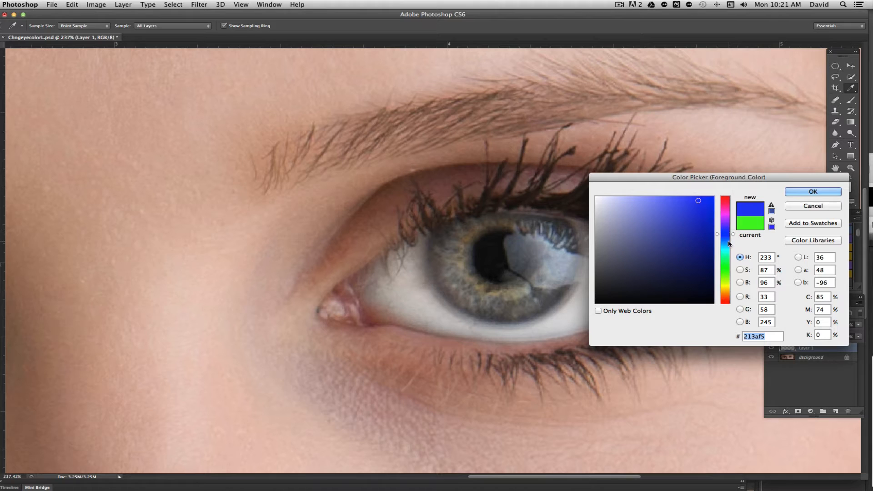
# Shift the hue to bright blue 216cf5 and confirm it as the painting colour
pyautogui.moveTo(725, 244); pyautogui.dragTo(724, 239)
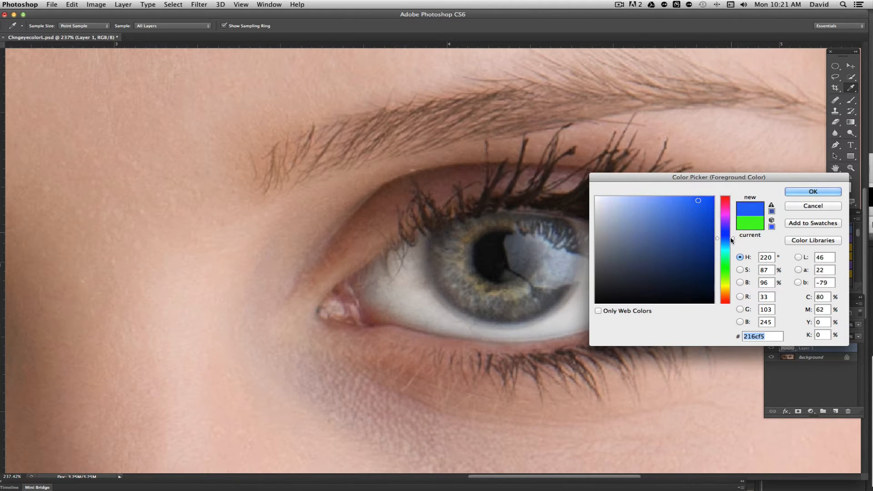
pyautogui.click(812, 192)
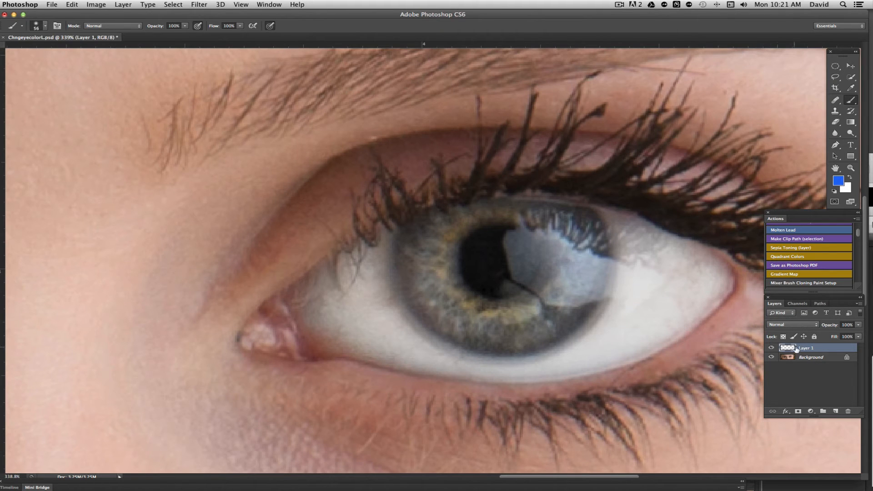
pyautogui.moveTo(533, 275)
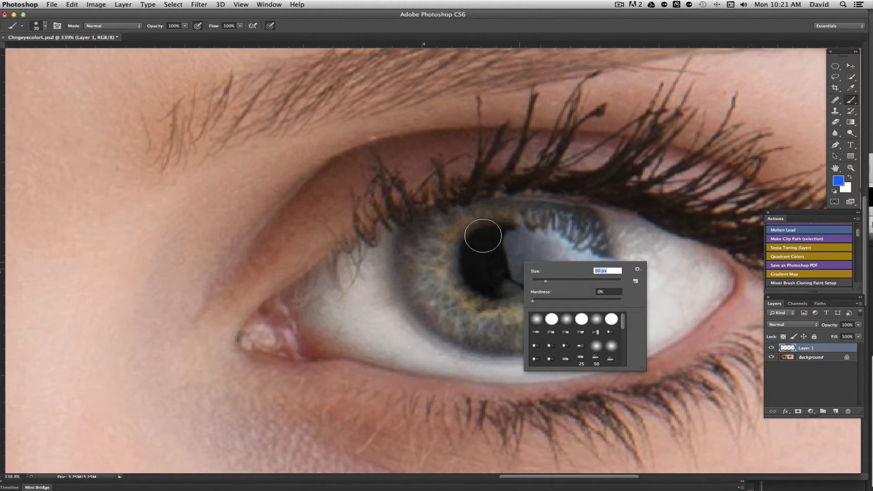
# Brush blue over the whole right-hand iris on Layer 1 with the 30 px soft brush
pyautogui.moveTo(483, 236); pyautogui.dragTo(483, 320)
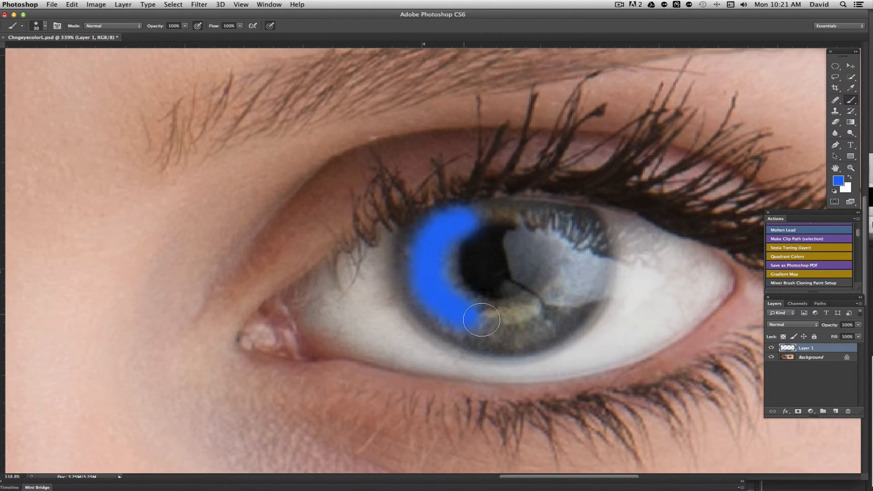
pyautogui.moveTo(482, 320); pyautogui.dragTo(467, 223)
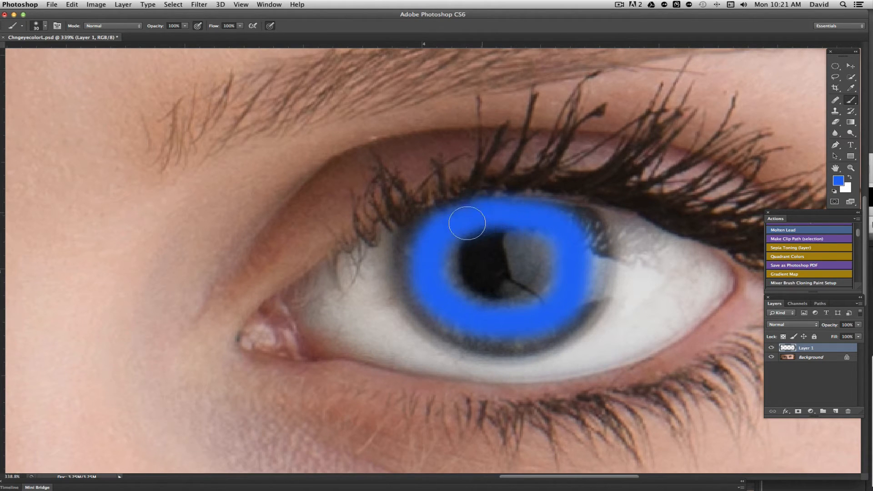
pyautogui.moveTo(468, 222); pyautogui.dragTo(585, 234)
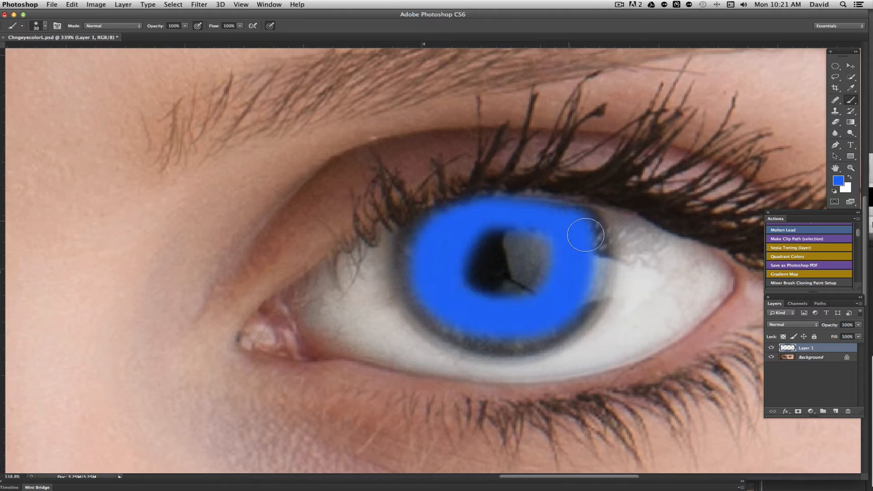
pyautogui.moveTo(585, 235); pyautogui.dragTo(437, 240)
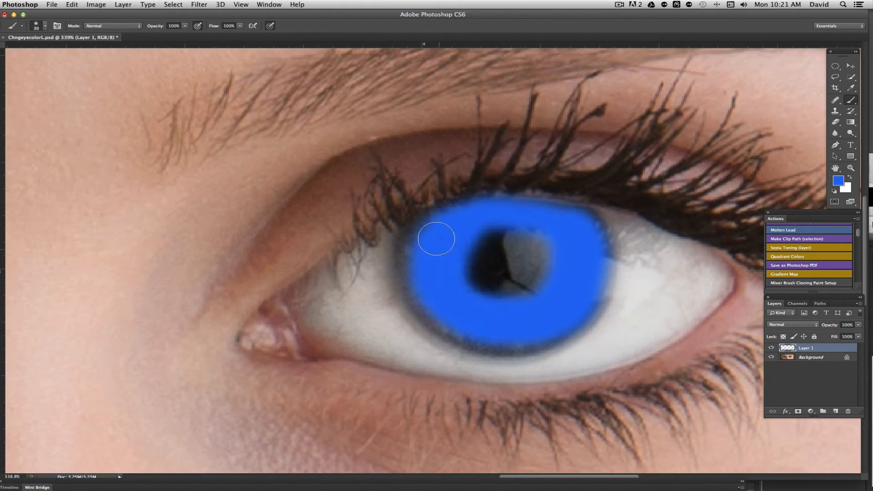
pyautogui.moveTo(436, 239); pyautogui.dragTo(504, 297)
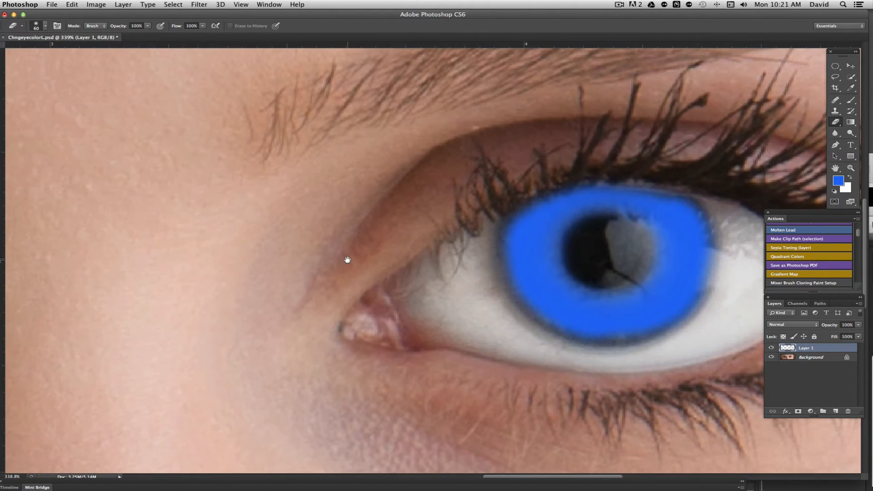
pyautogui.moveTo(701, 284)
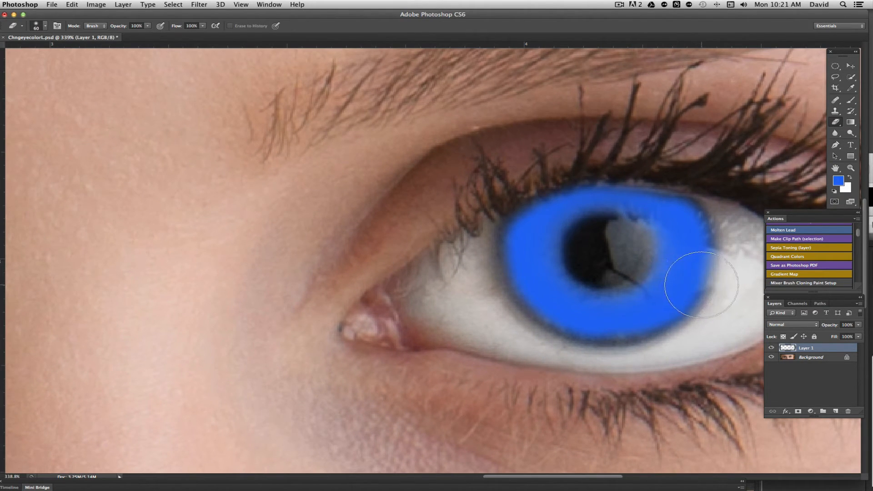
# Erase blue spilling past the iris edge and touch up remaining gaps
pyautogui.moveTo(701, 284); pyautogui.dragTo(618, 301)
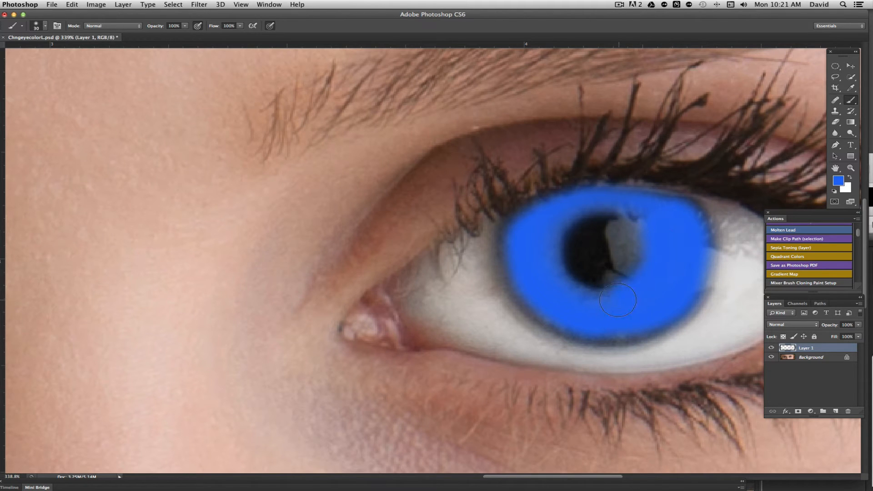
pyautogui.moveTo(618, 301); pyautogui.dragTo(612, 242)
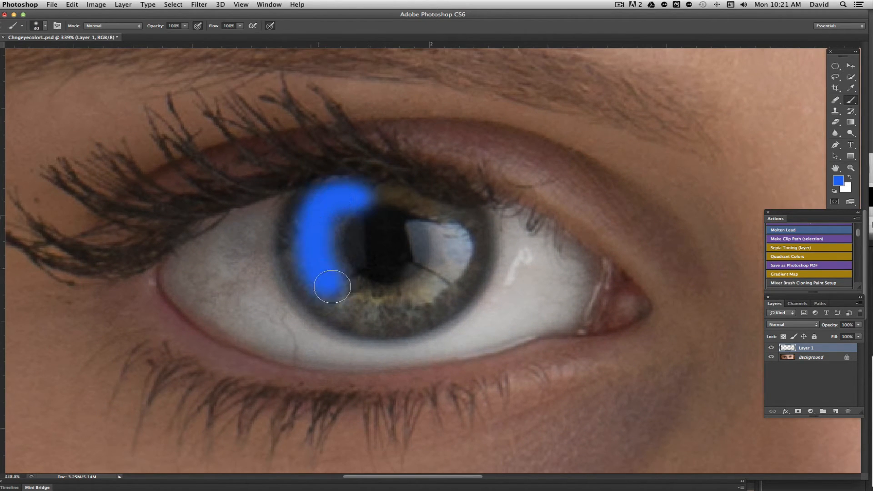
# Paint the left-hand eye's iris fully blue on Layer 1
pyautogui.moveTo(332, 286); pyautogui.dragTo(373, 193)
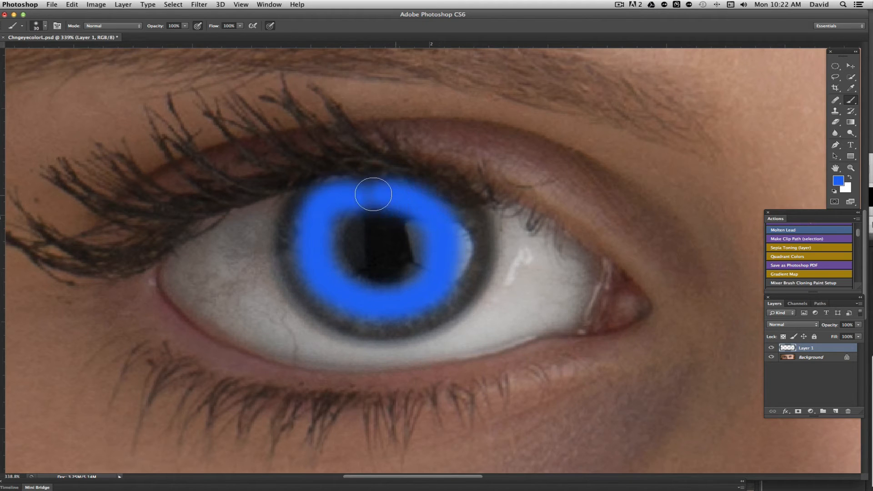
pyautogui.moveTo(372, 193); pyautogui.dragTo(451, 227)
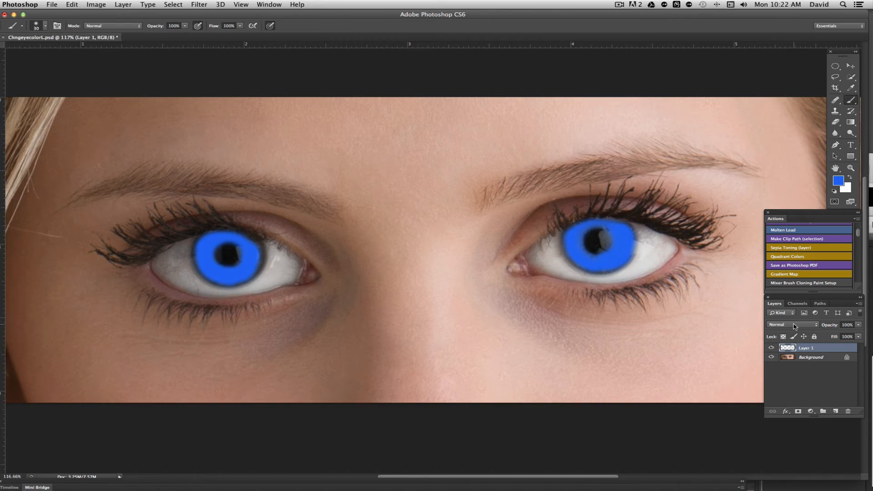
# Set the blue paint layer's blend mode to Overlay for natural iris texture
pyautogui.click(785, 324)
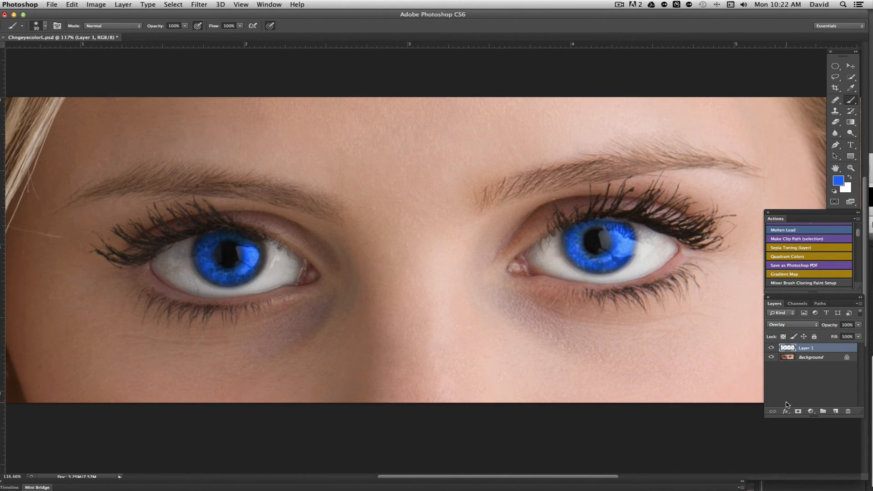
pyautogui.moveTo(802, 335)
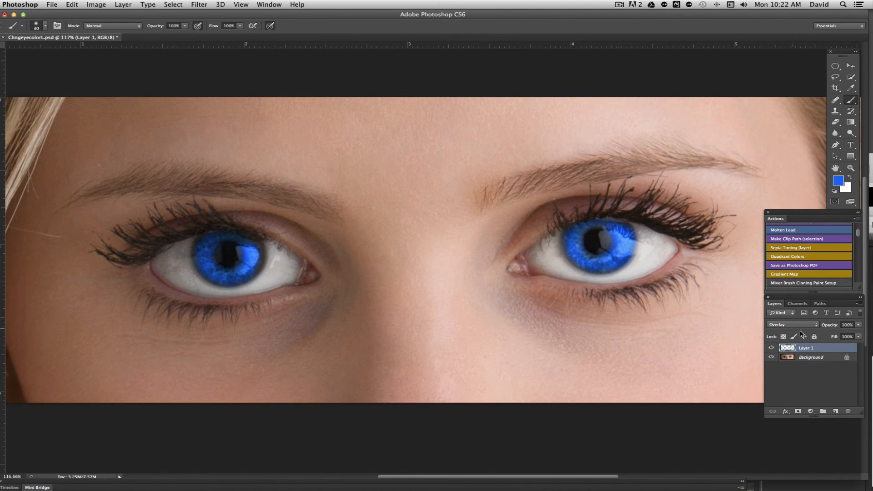
pyautogui.moveTo(618, 295)
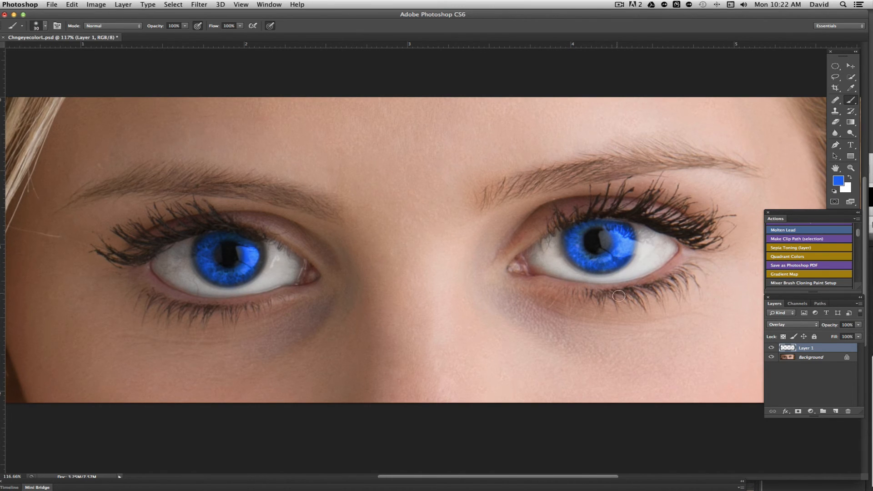